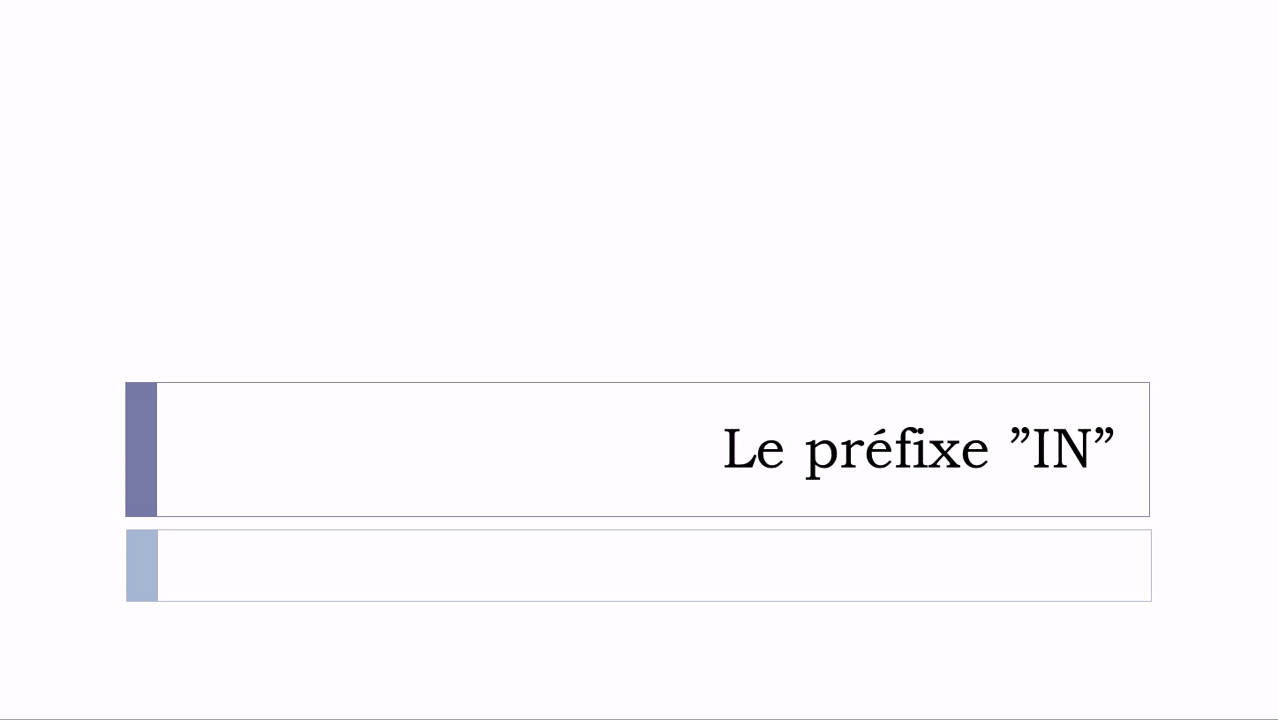
mouse_move(1060, 424)
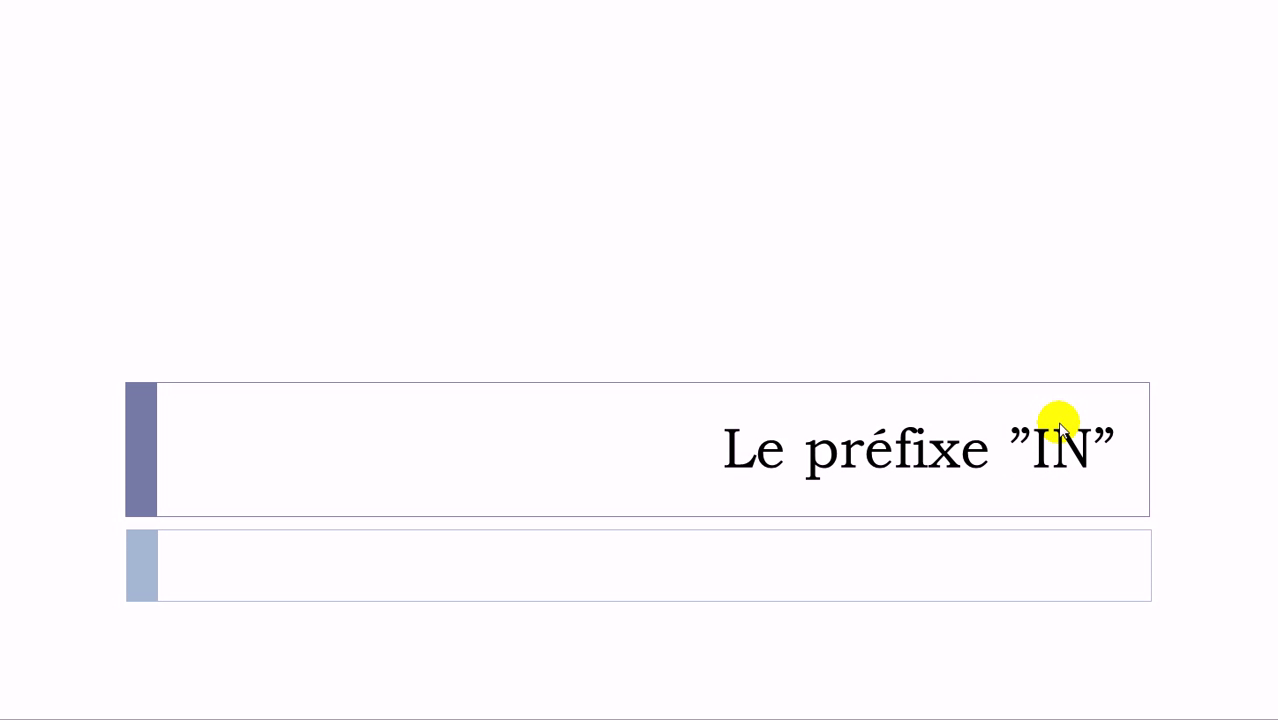
mouse_move(836, 488)
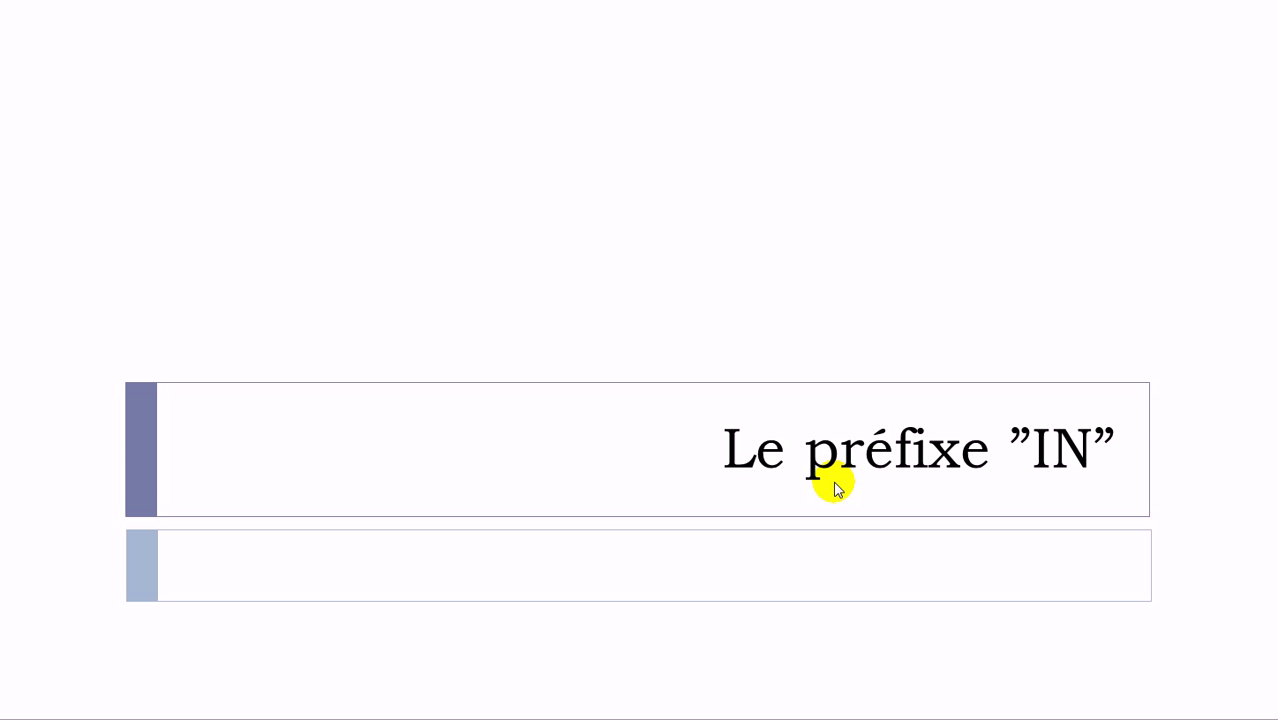
mouse_move(868, 488)
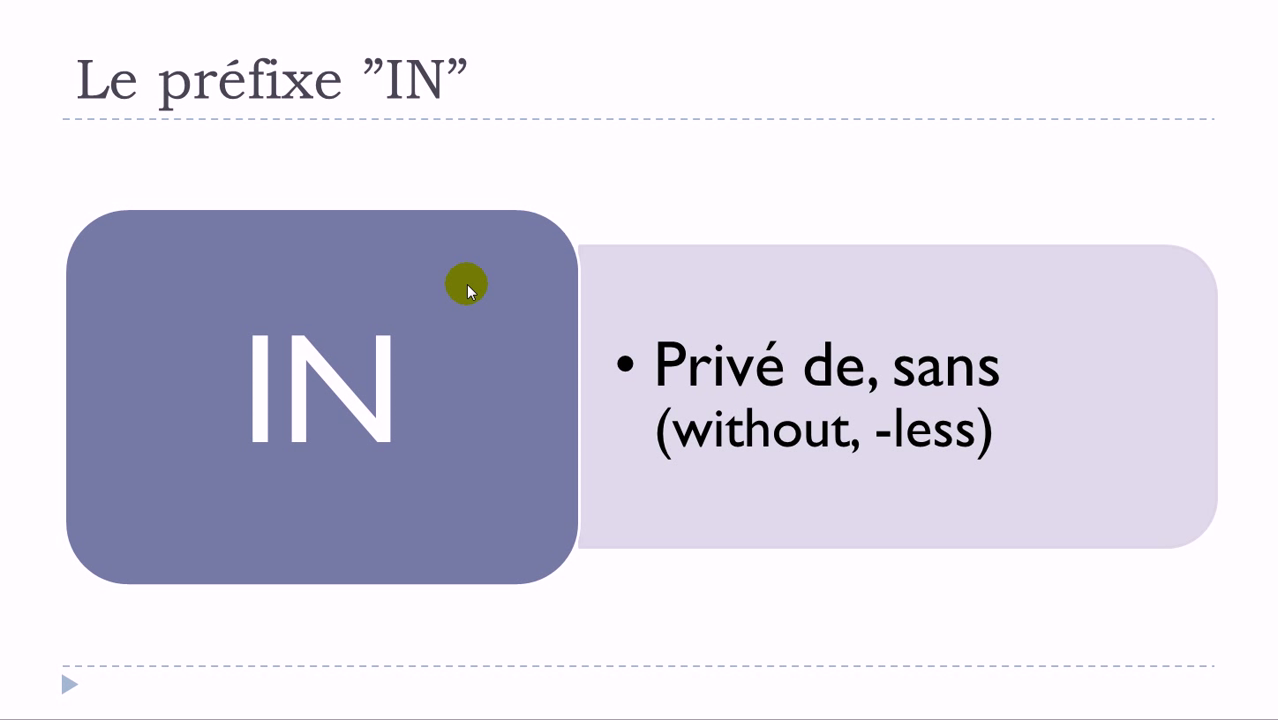
mouse_move(924, 380)
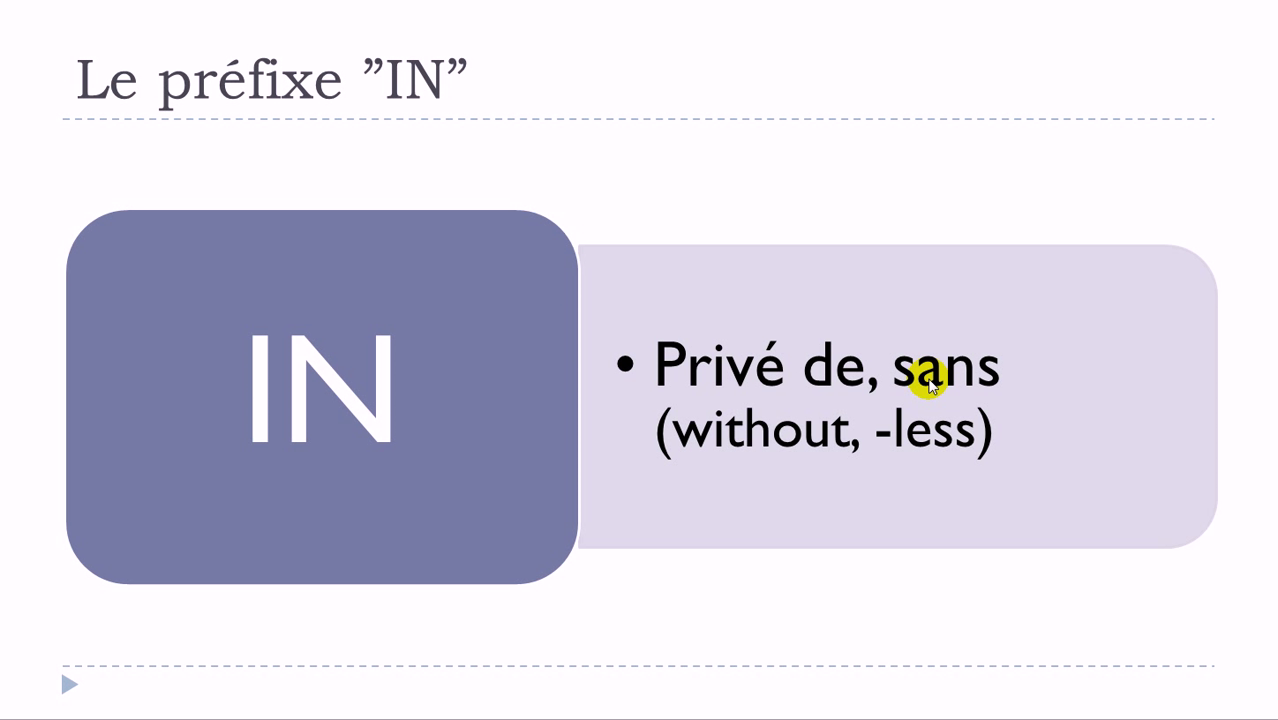
mouse_move(996, 384)
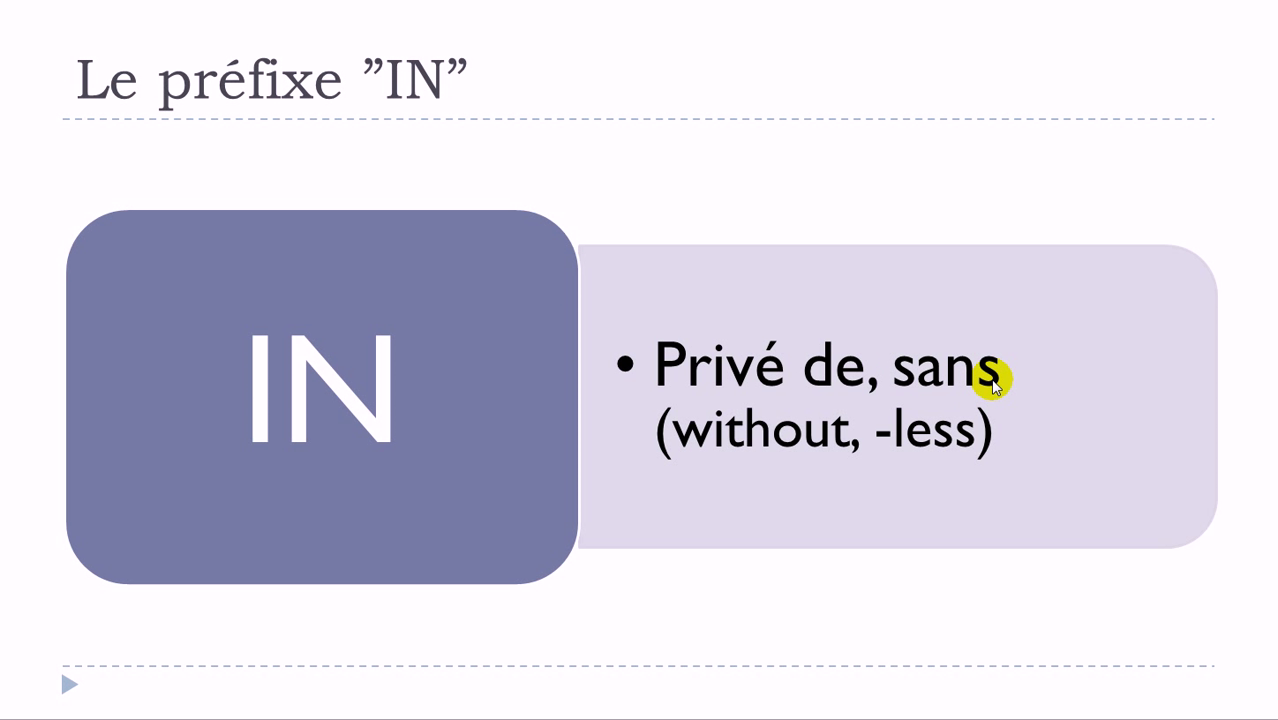
mouse_move(952, 392)
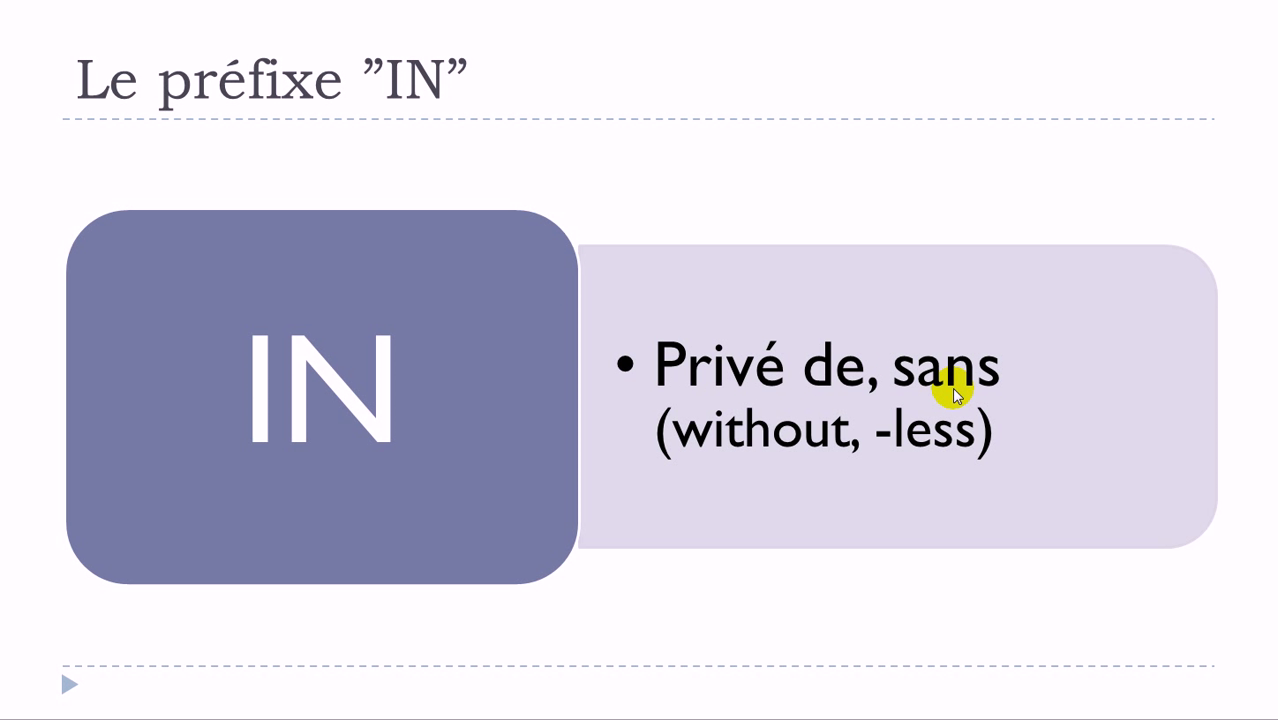
mouse_move(364, 464)
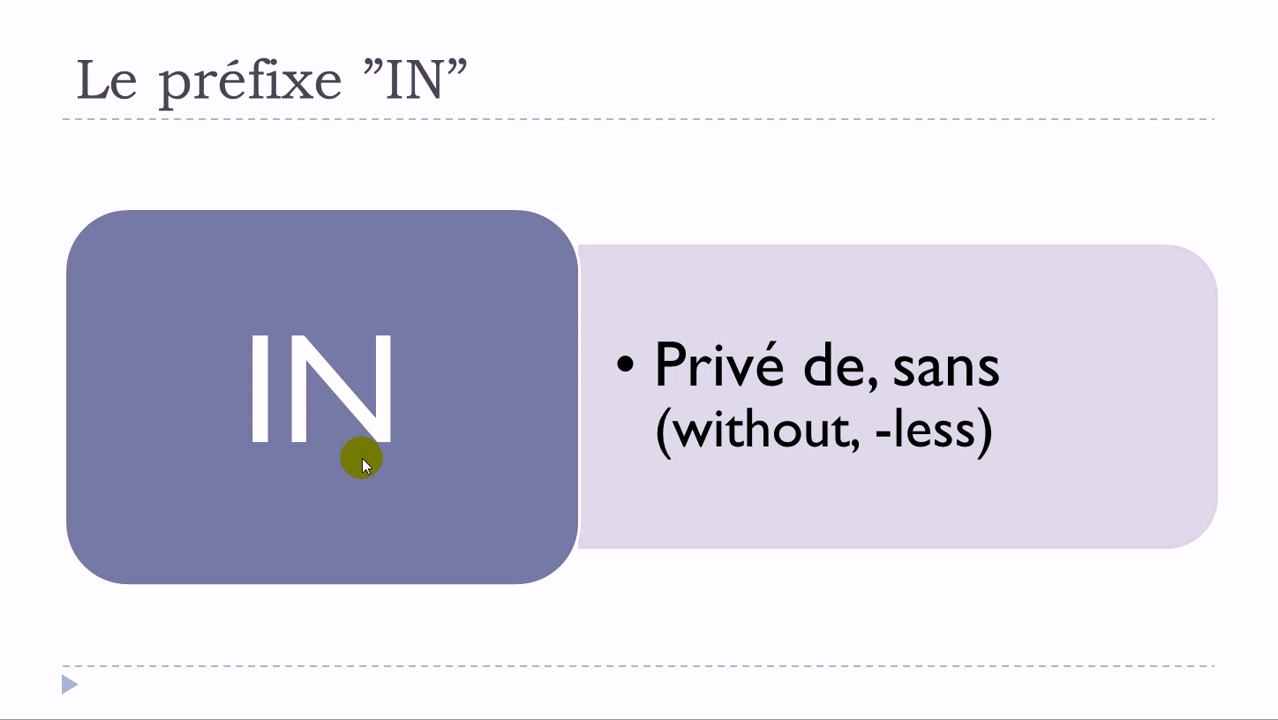
mouse_move(358, 450)
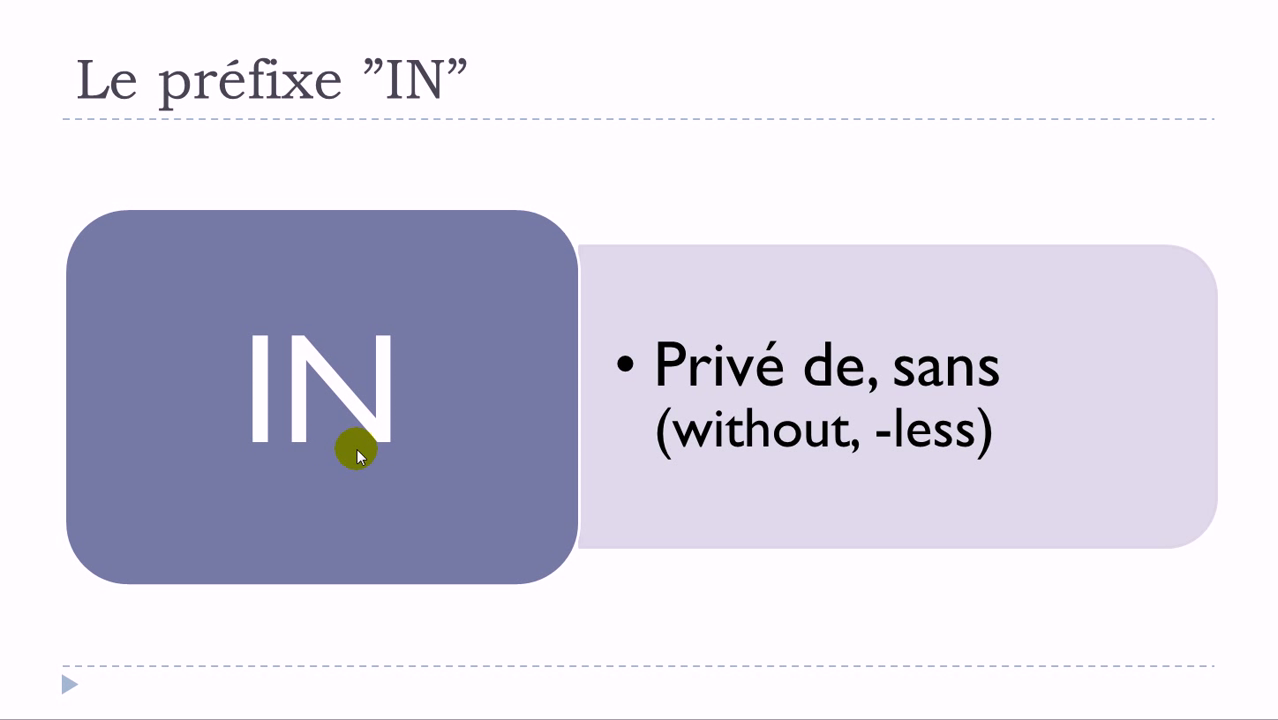
mouse_move(376, 472)
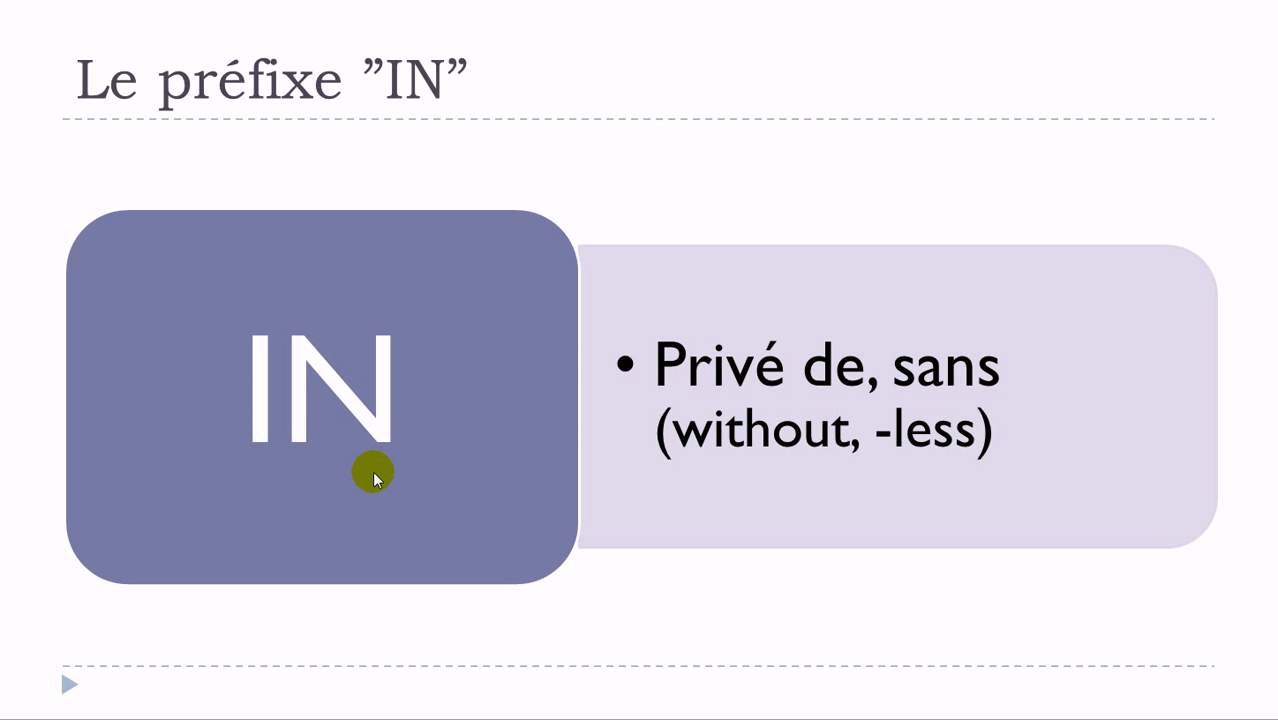
mouse_move(374, 472)
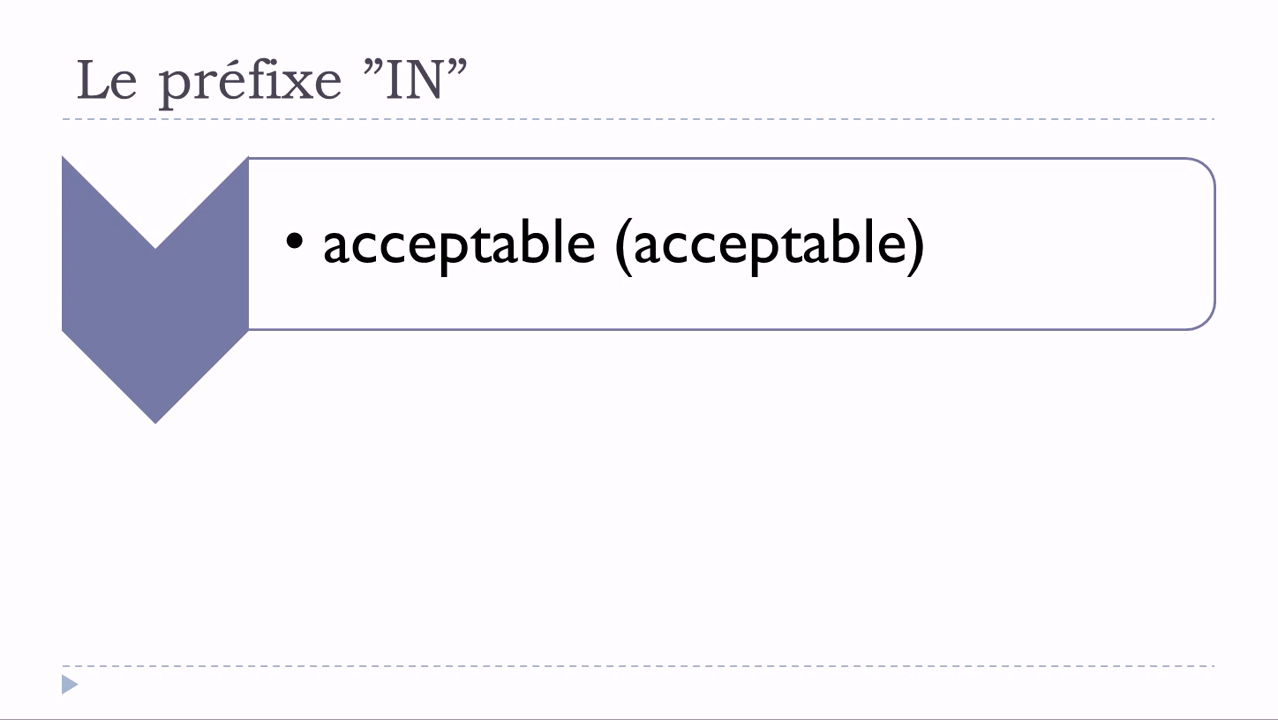
mouse_move(604, 262)
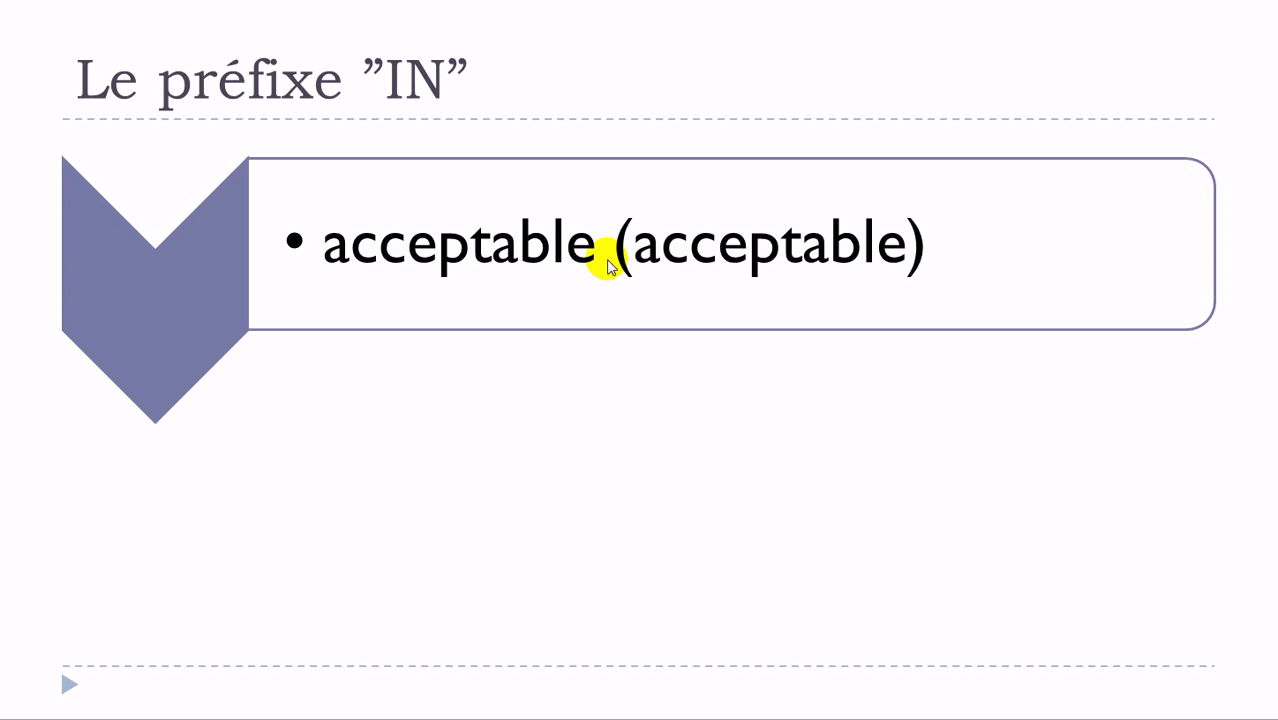
mouse_move(548, 298)
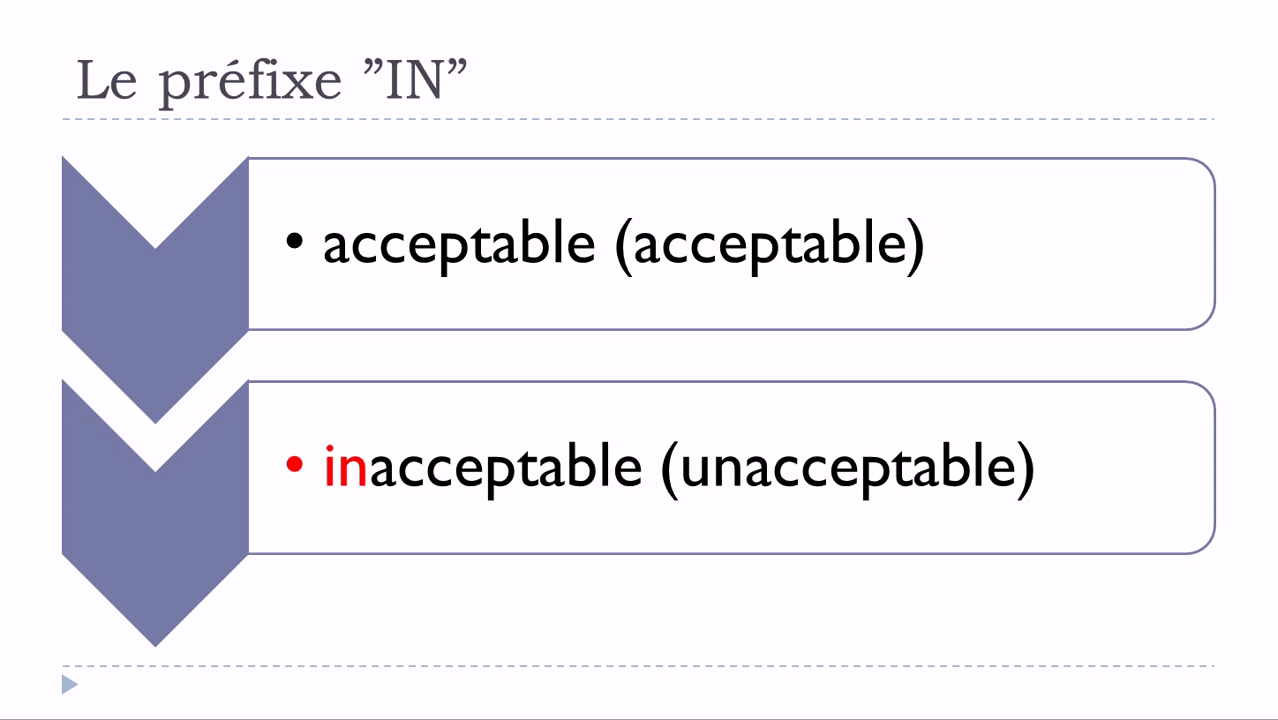
mouse_move(604, 296)
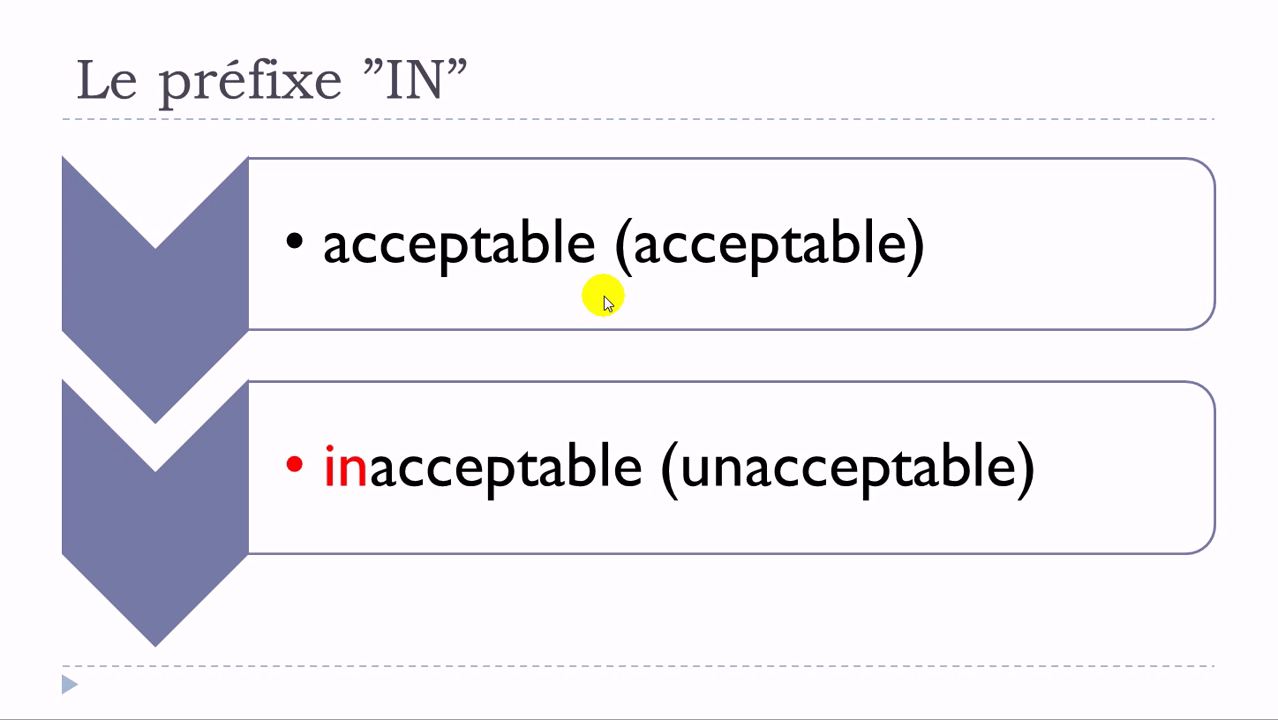
mouse_move(324, 464)
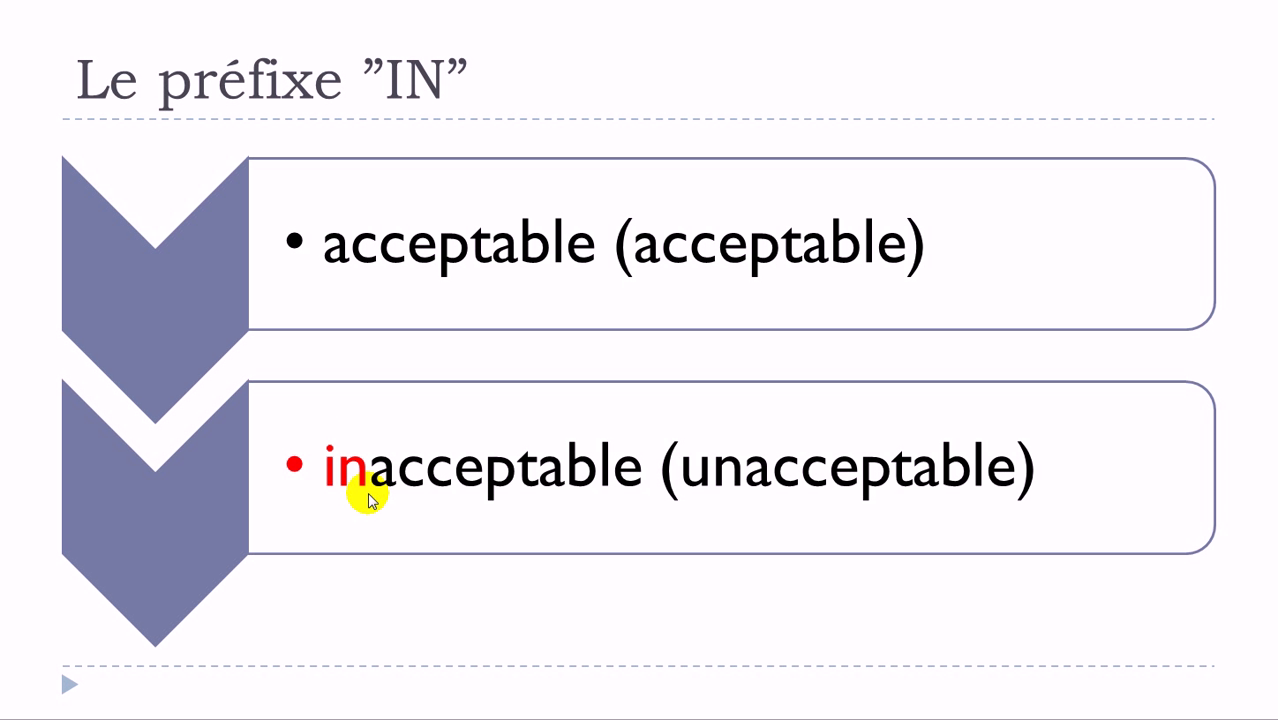
mouse_move(620, 496)
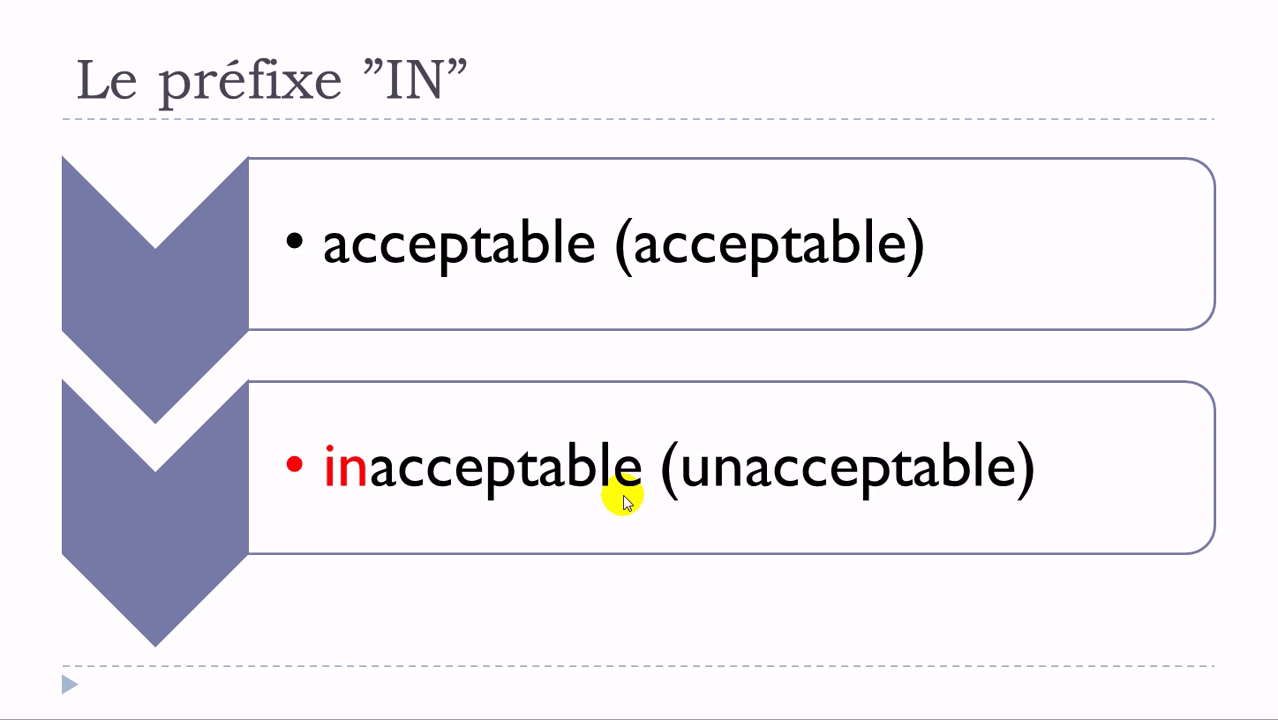
mouse_move(330, 490)
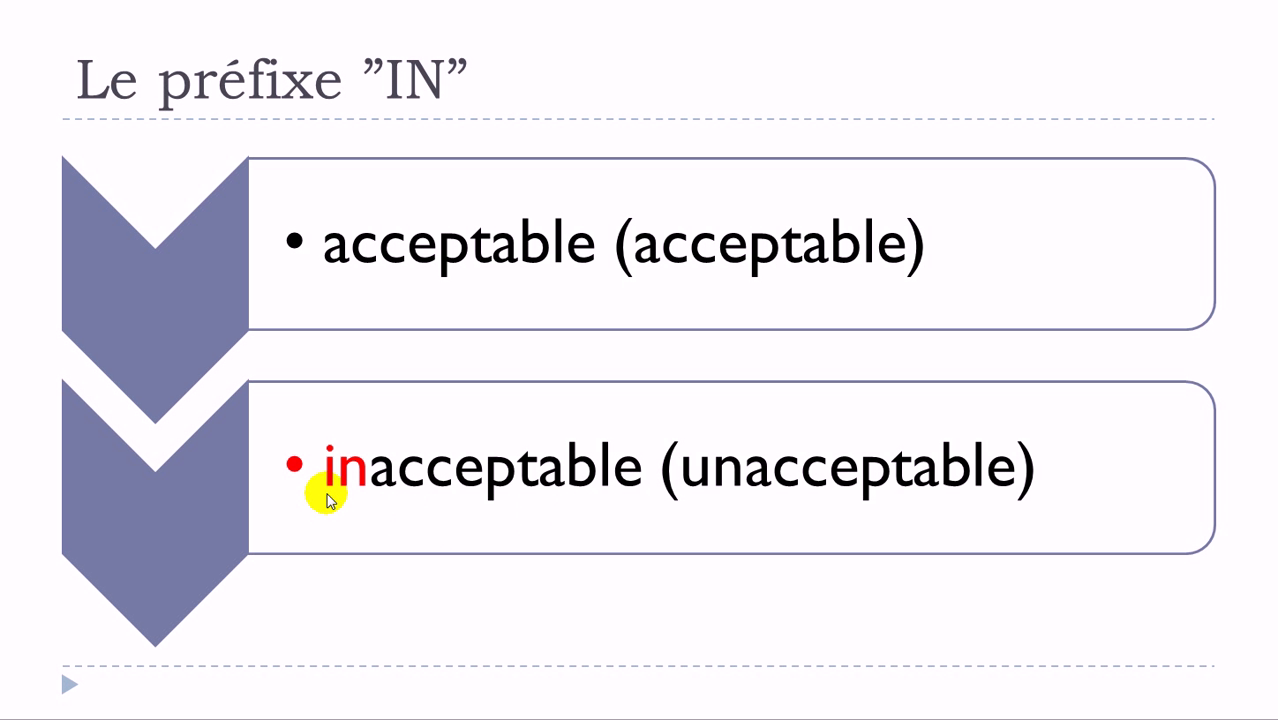
mouse_move(356, 304)
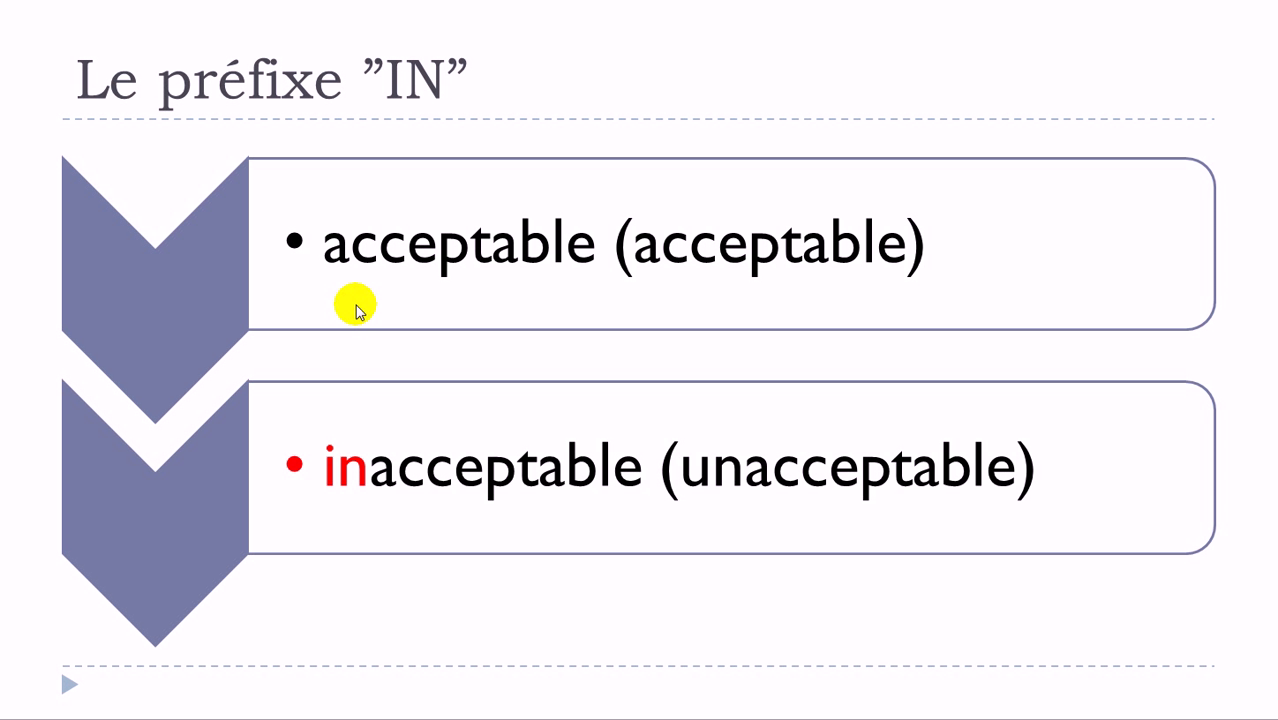
mouse_move(376, 504)
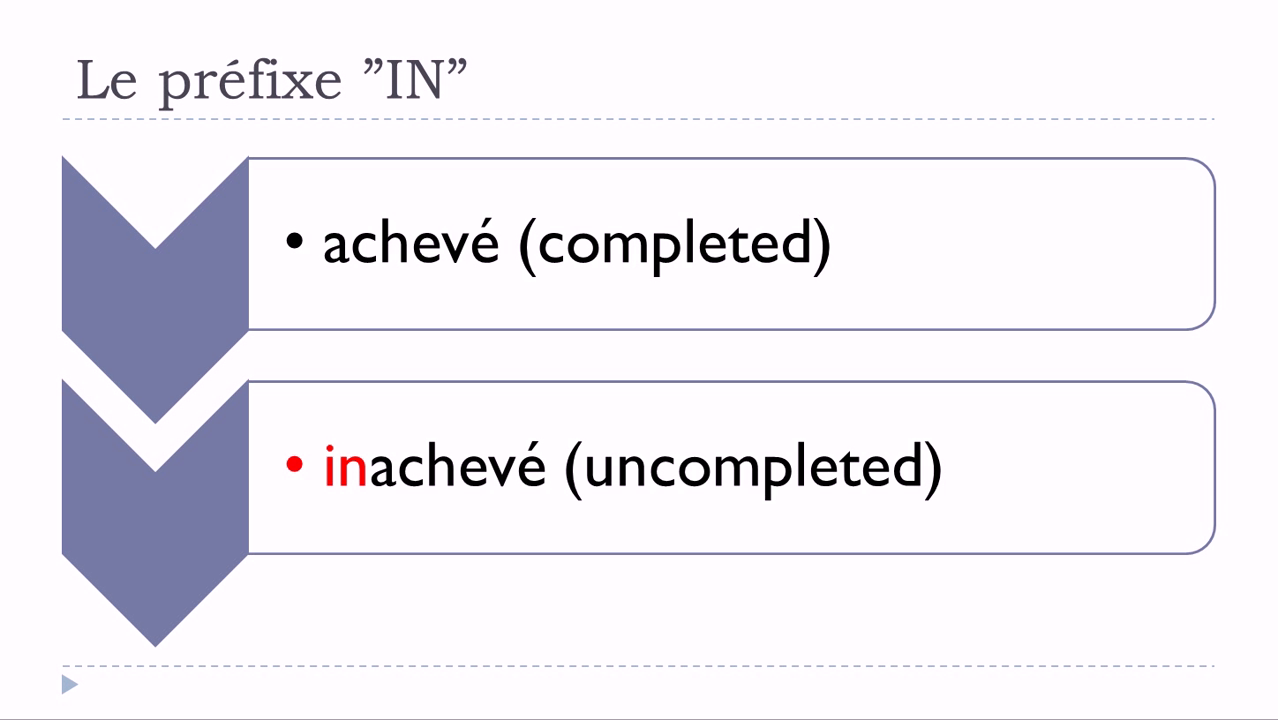
mouse_move(480, 328)
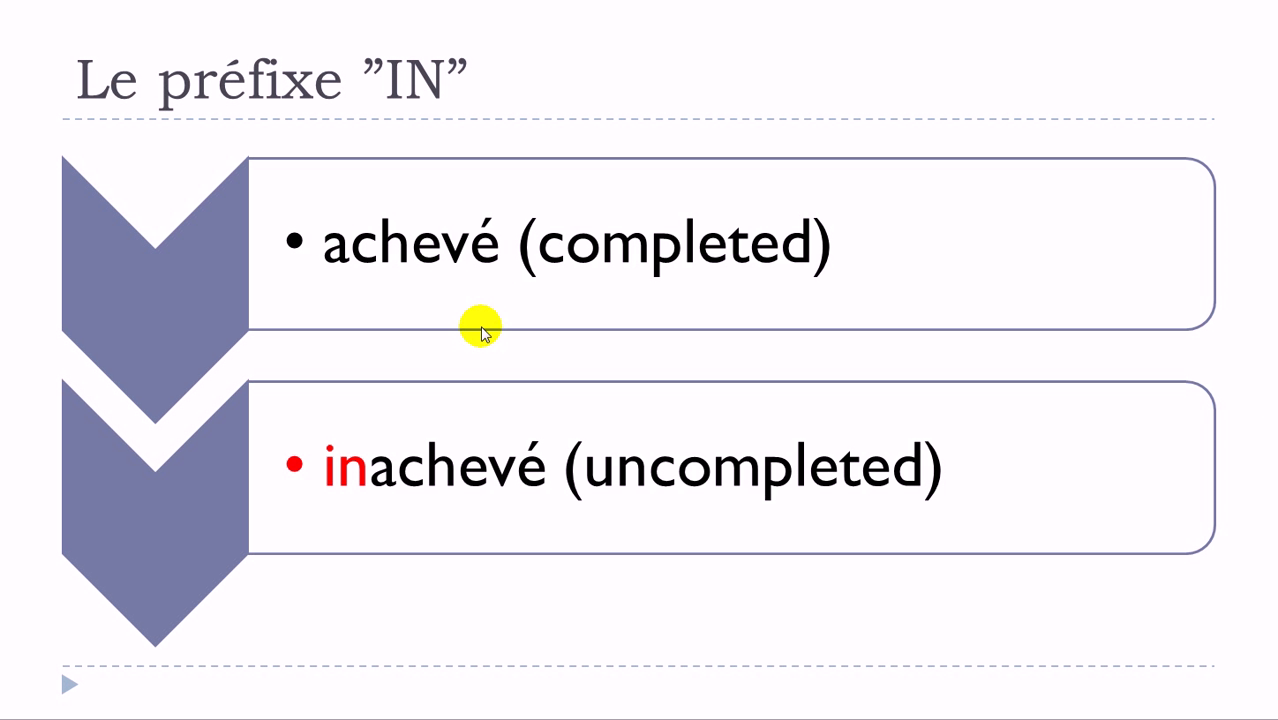
mouse_move(480, 330)
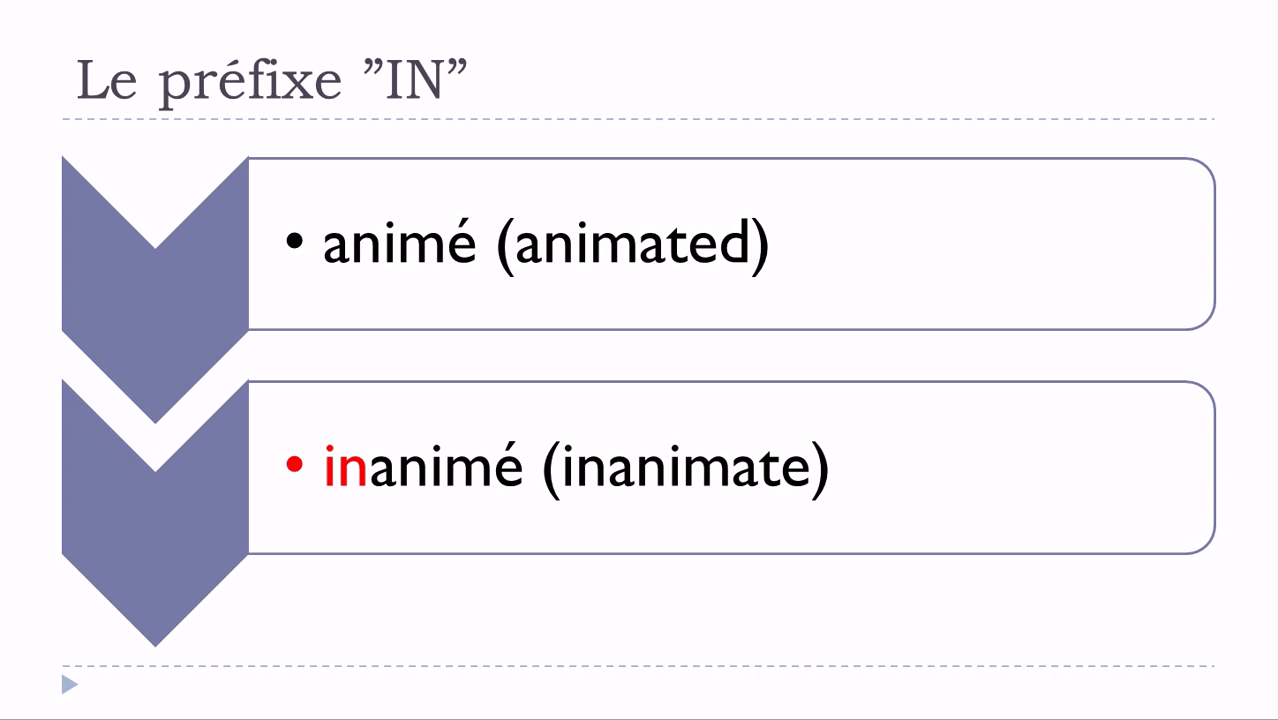
mouse_move(344, 284)
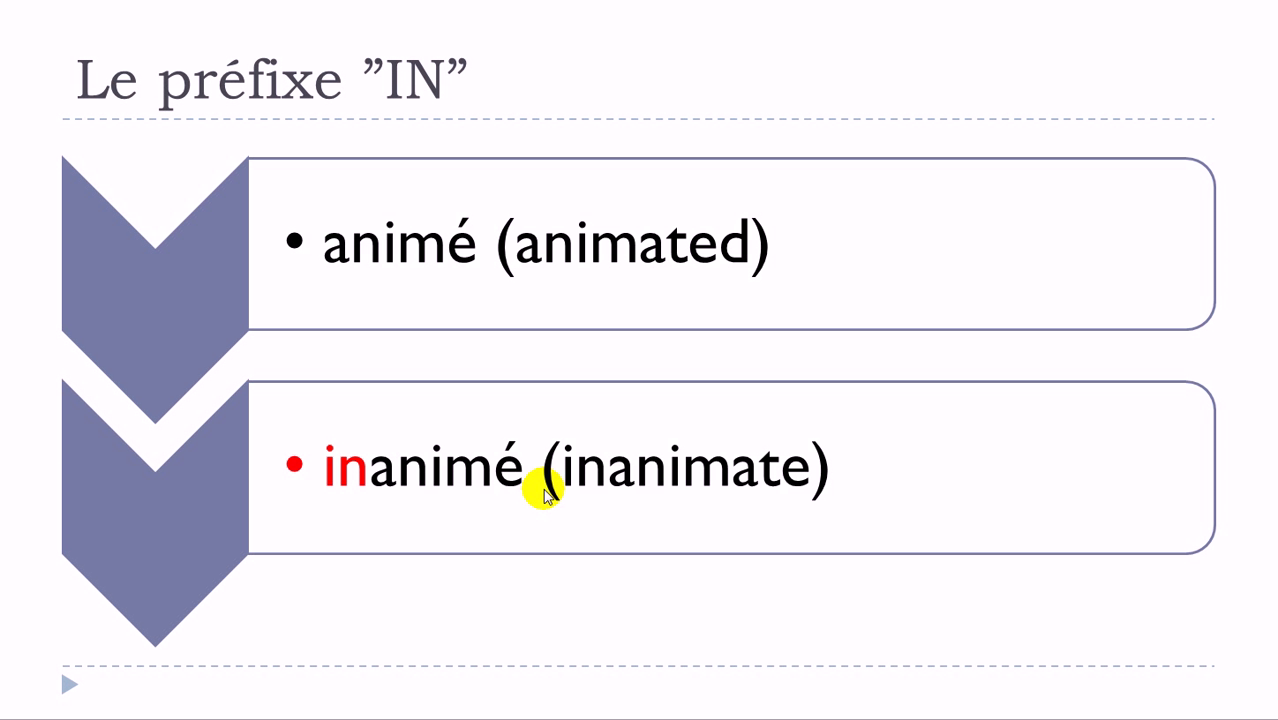
mouse_move(544, 478)
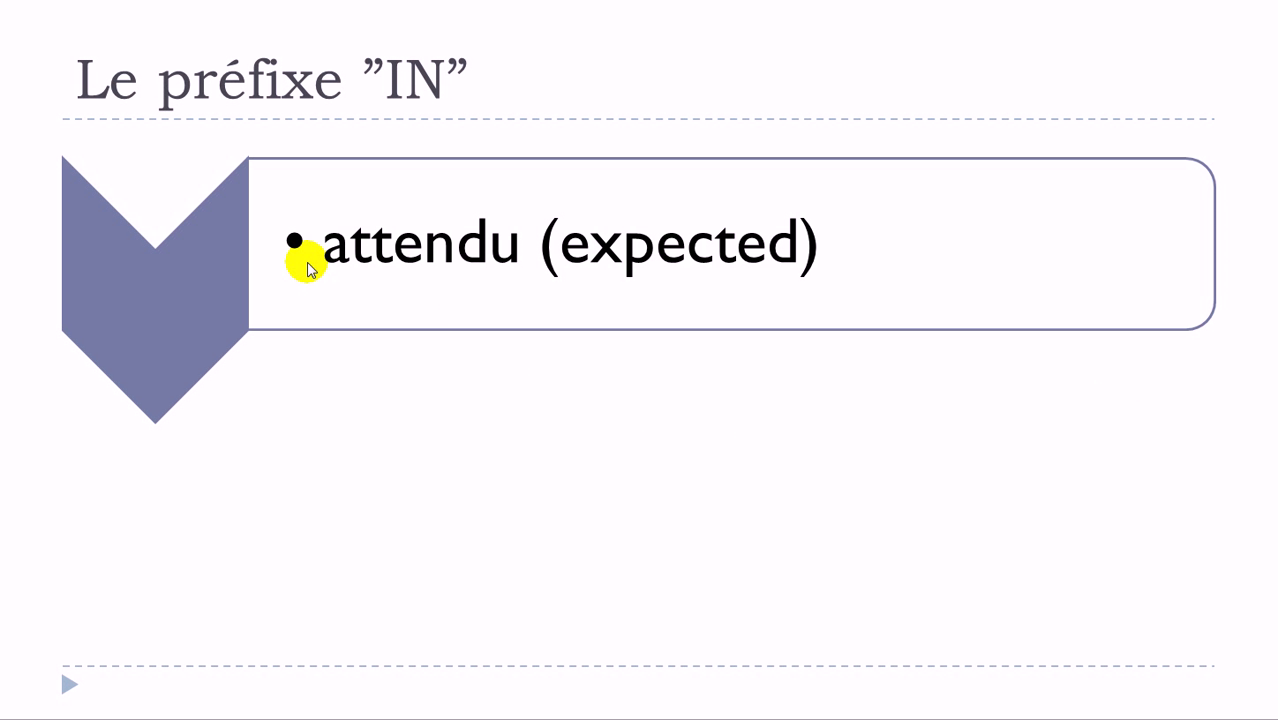
mouse_move(308, 264)
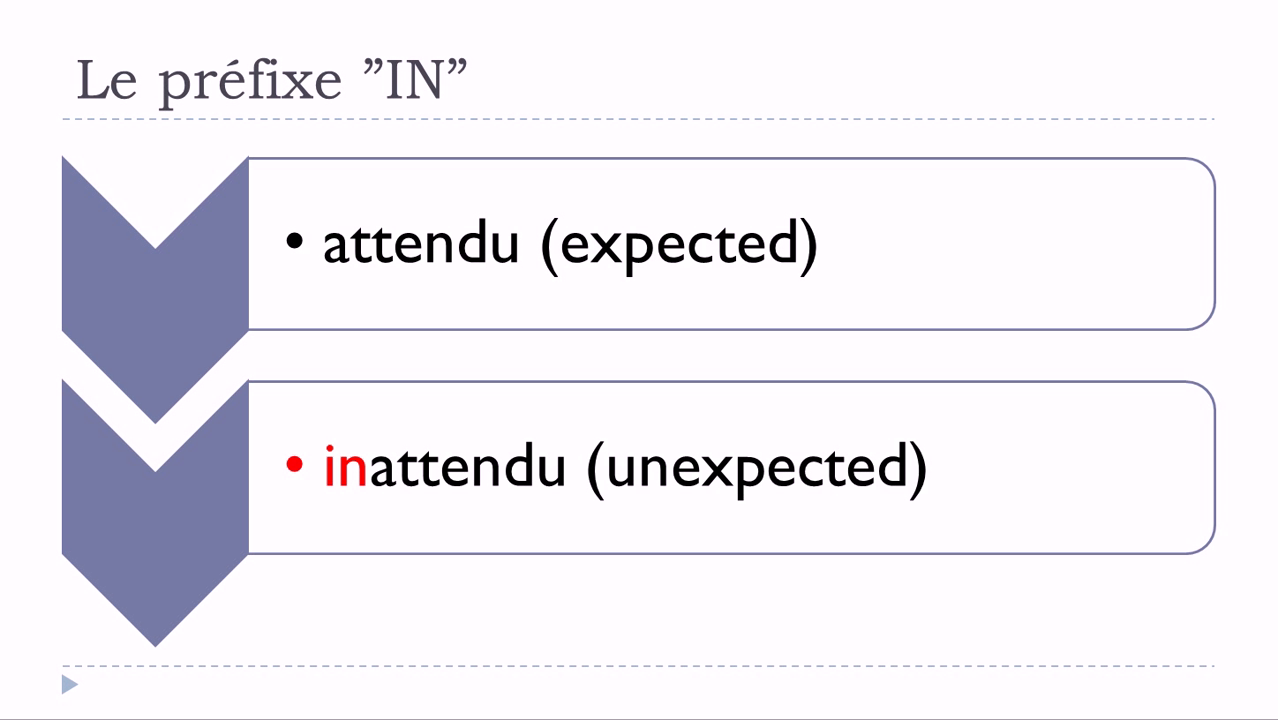
mouse_move(470, 176)
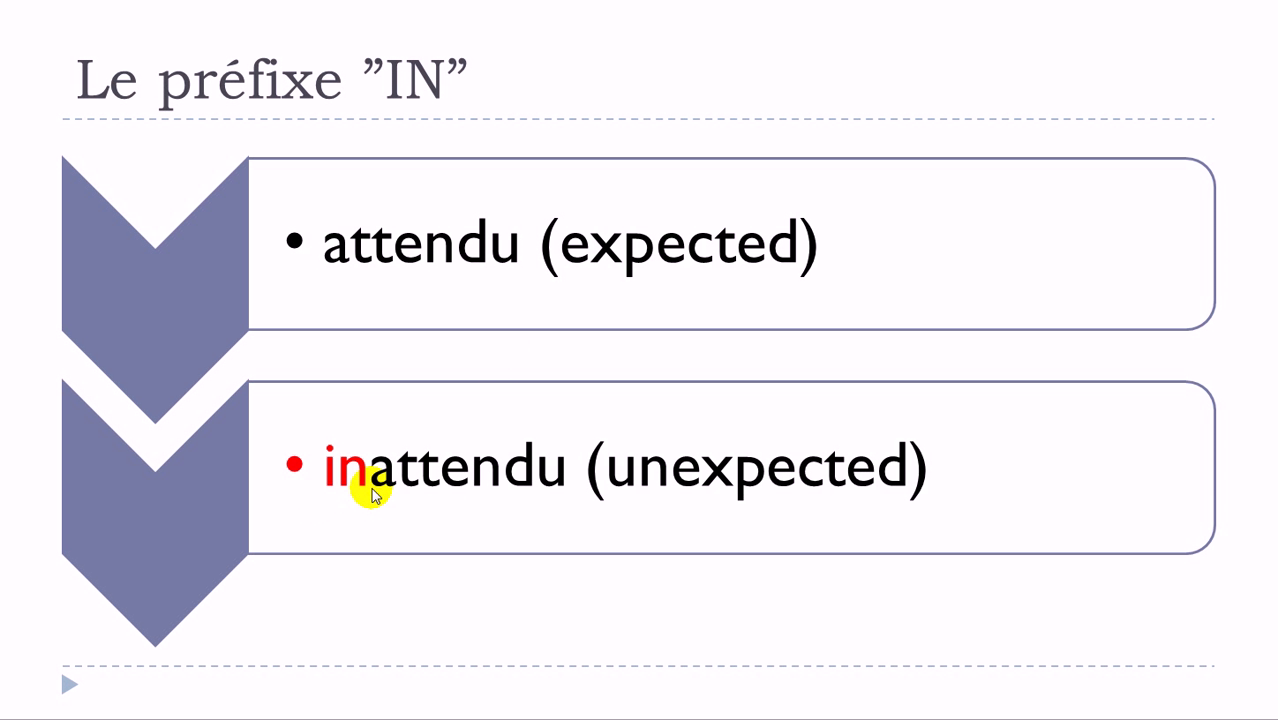
mouse_move(370, 490)
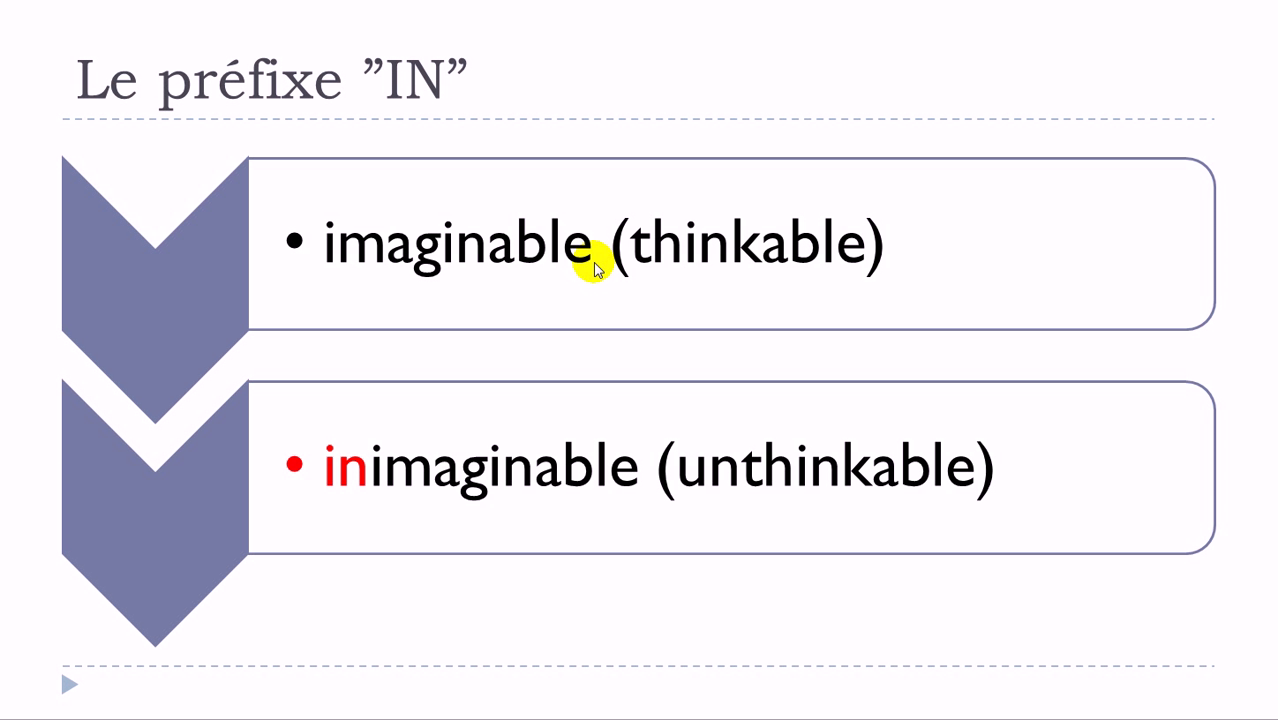
mouse_move(384, 482)
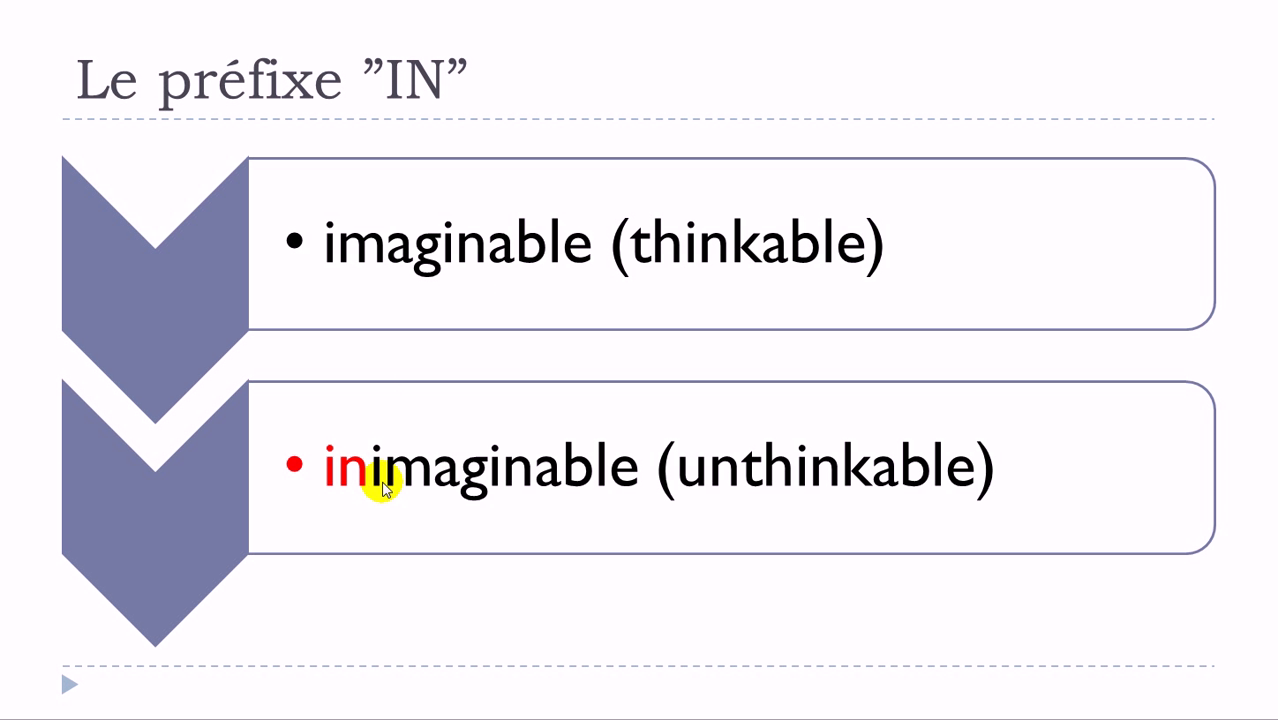
mouse_move(630, 500)
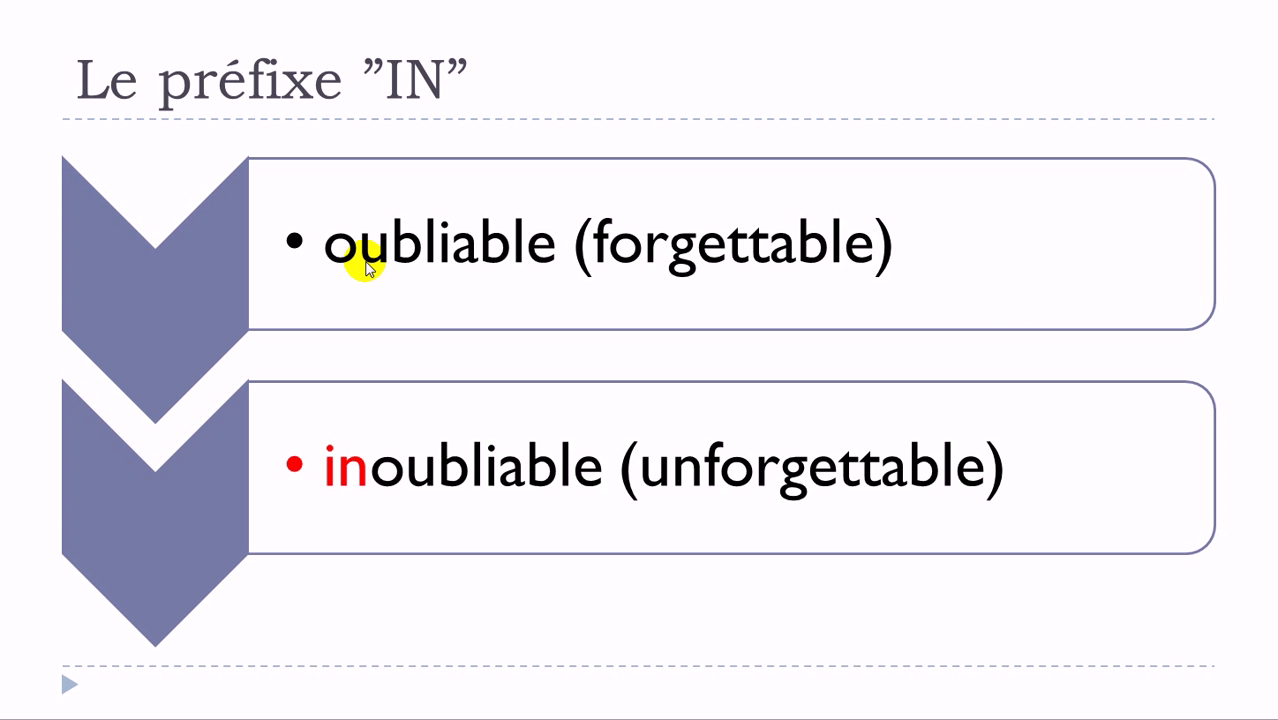
mouse_move(338, 486)
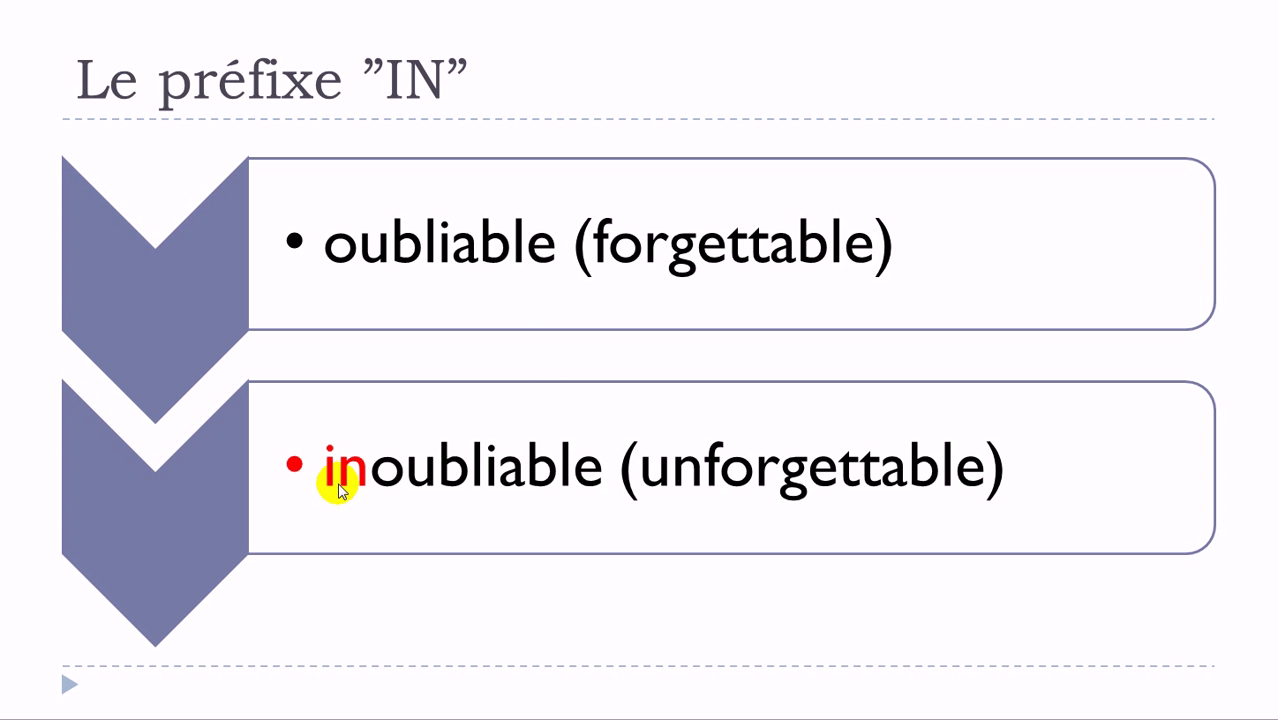
mouse_move(1220, 548)
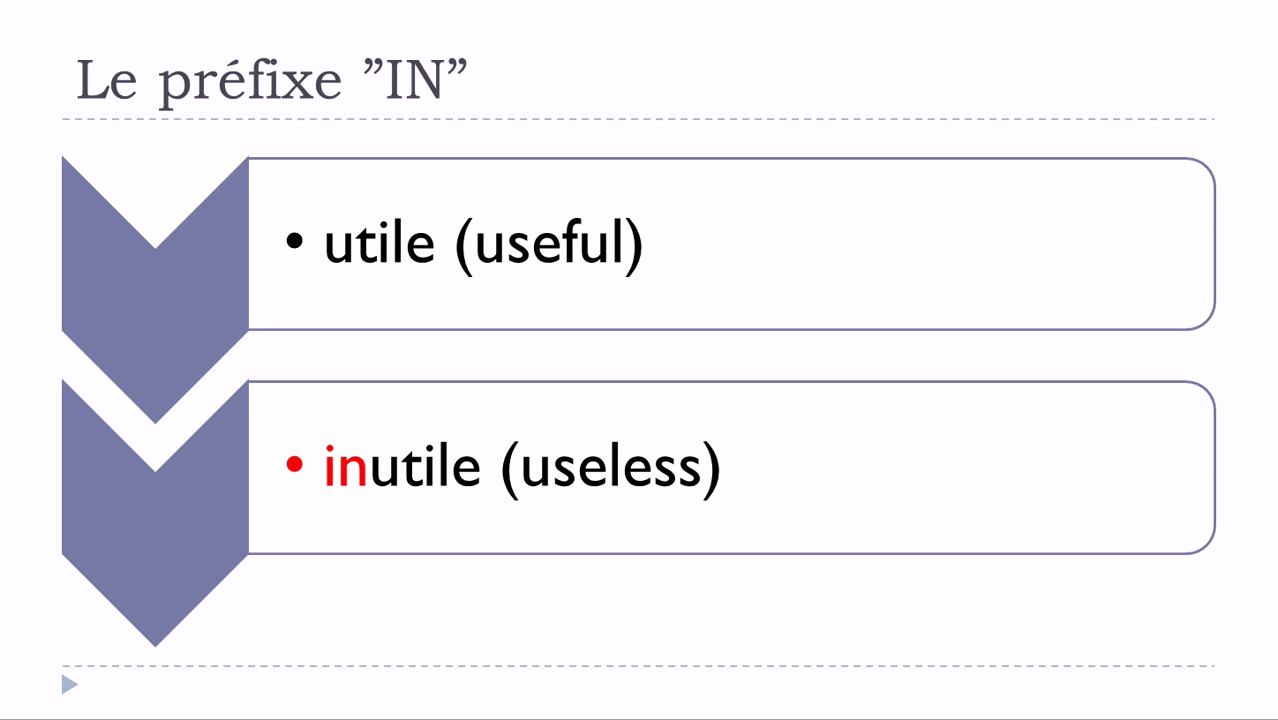
mouse_move(644, 196)
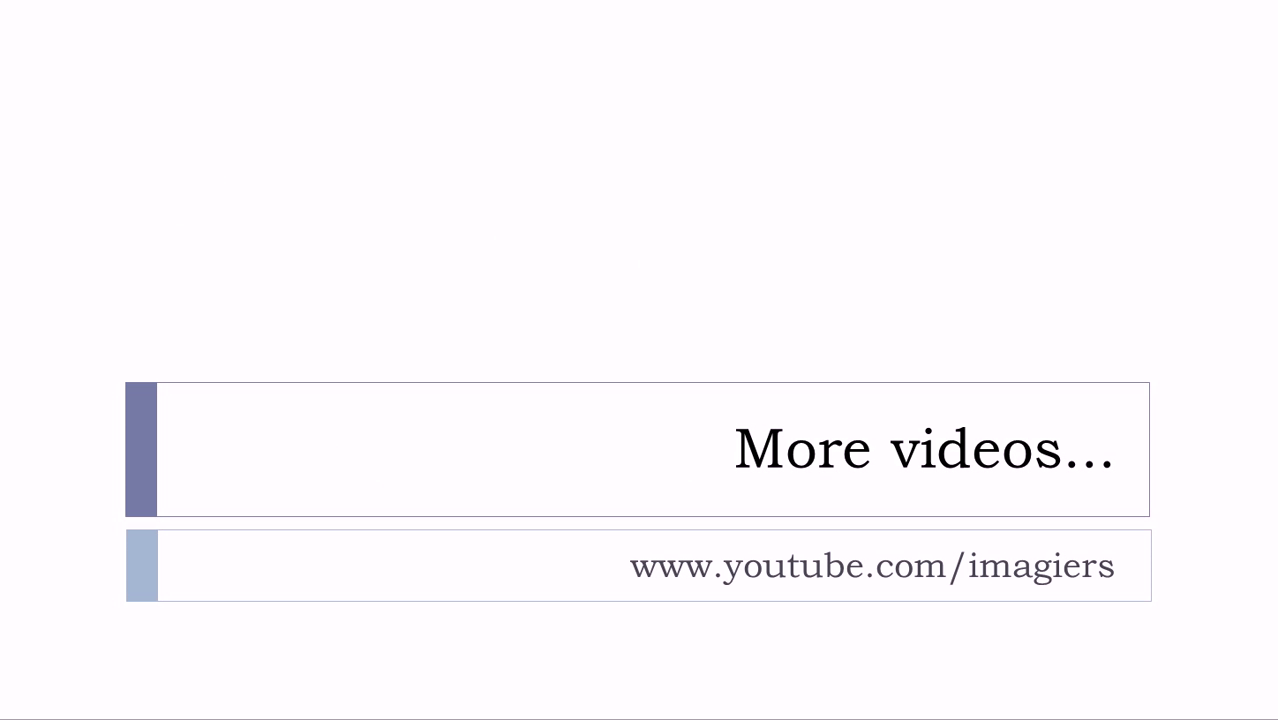
mouse_move(748, 590)
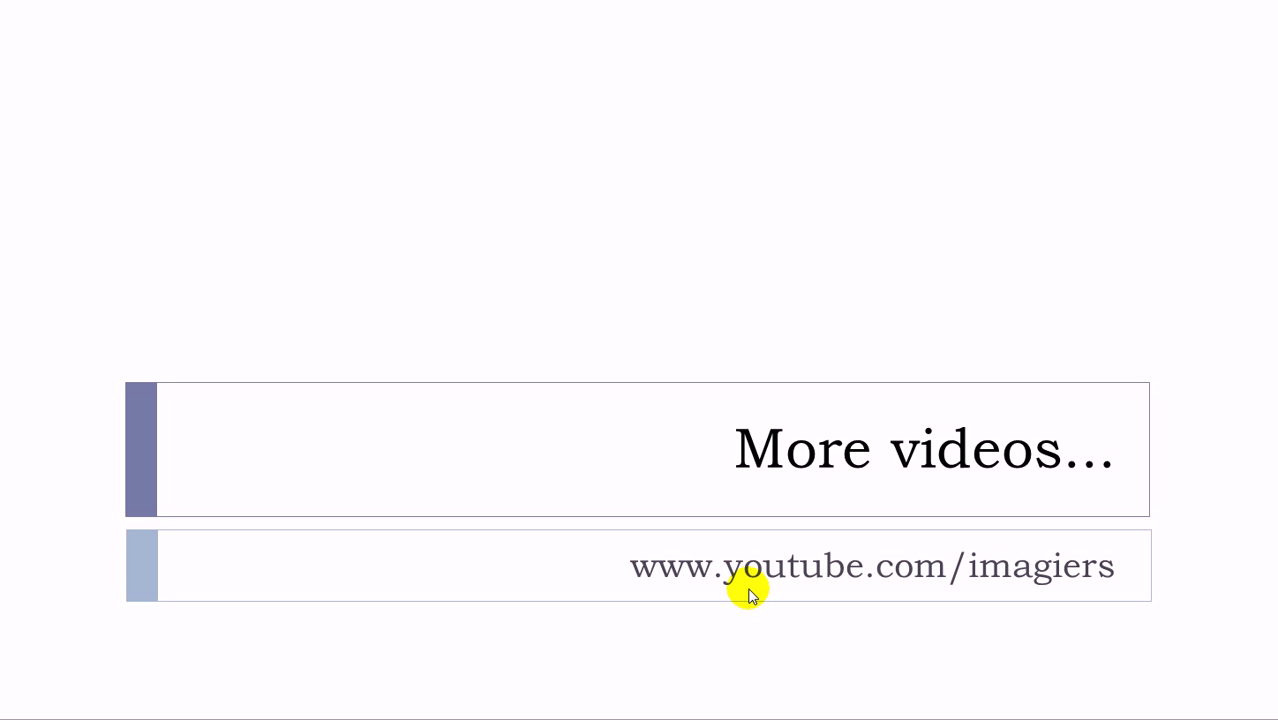
mouse_move(948, 596)
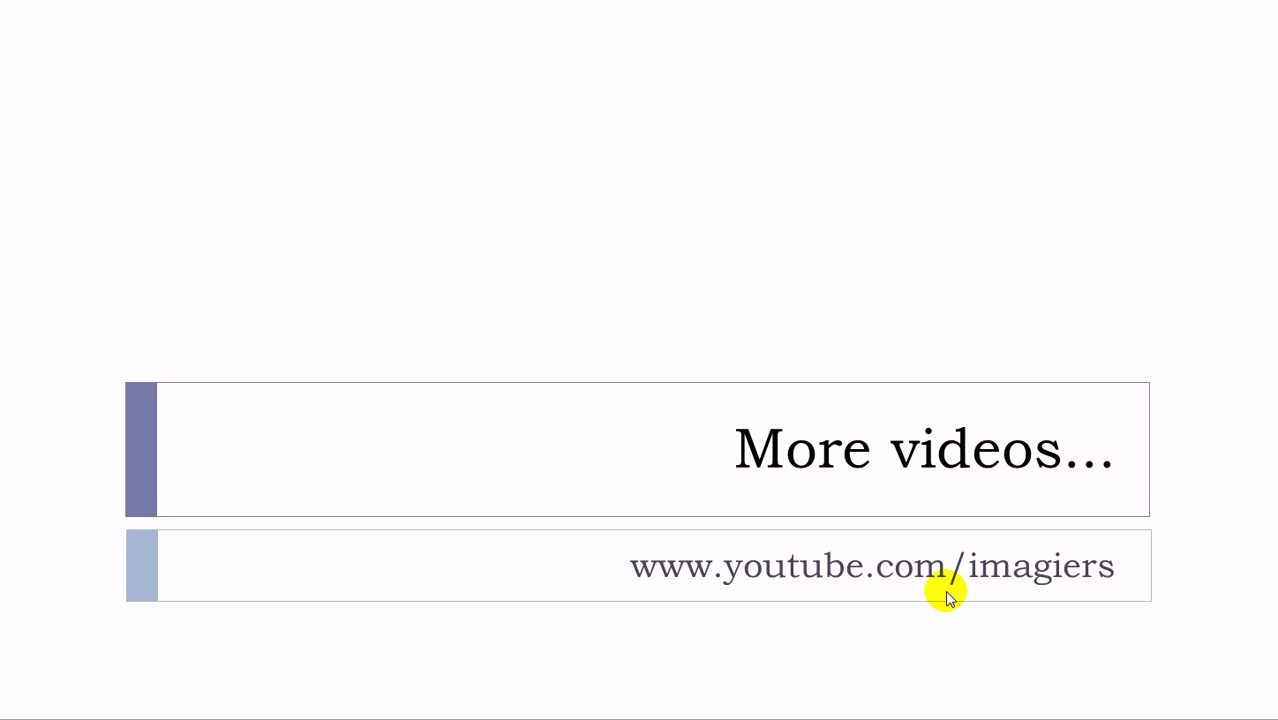
mouse_move(946, 596)
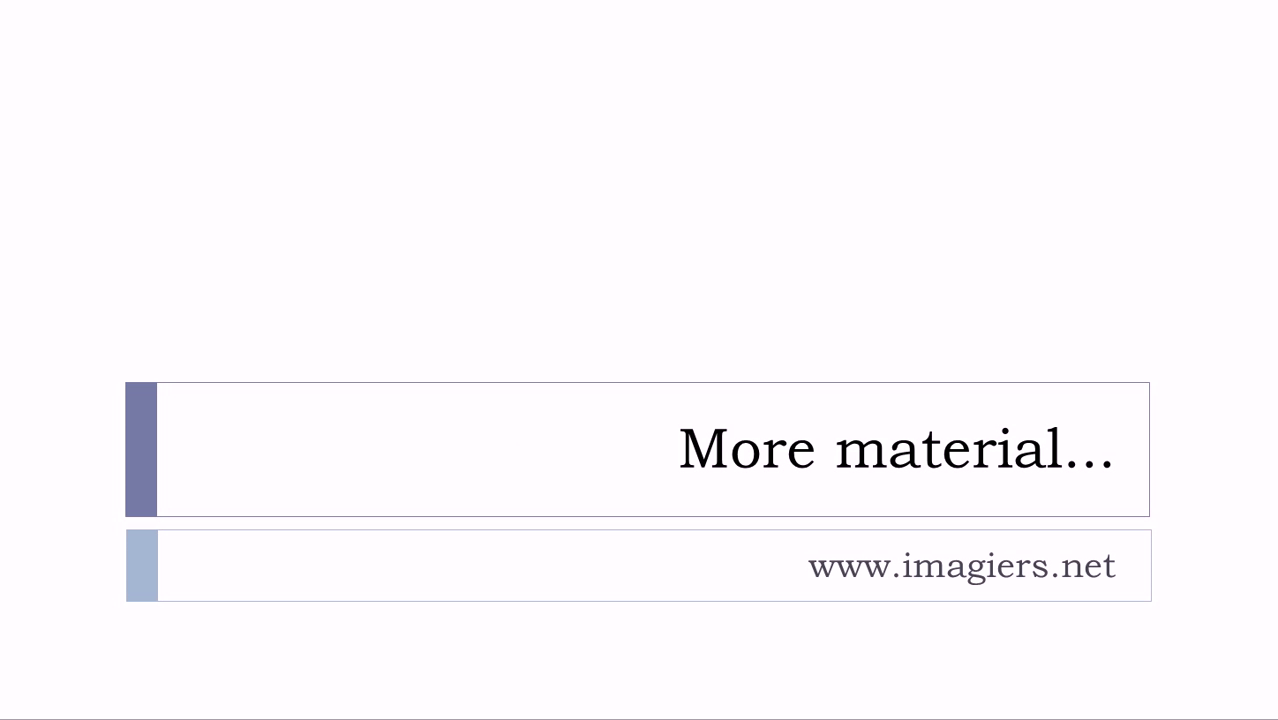
mouse_move(880, 588)
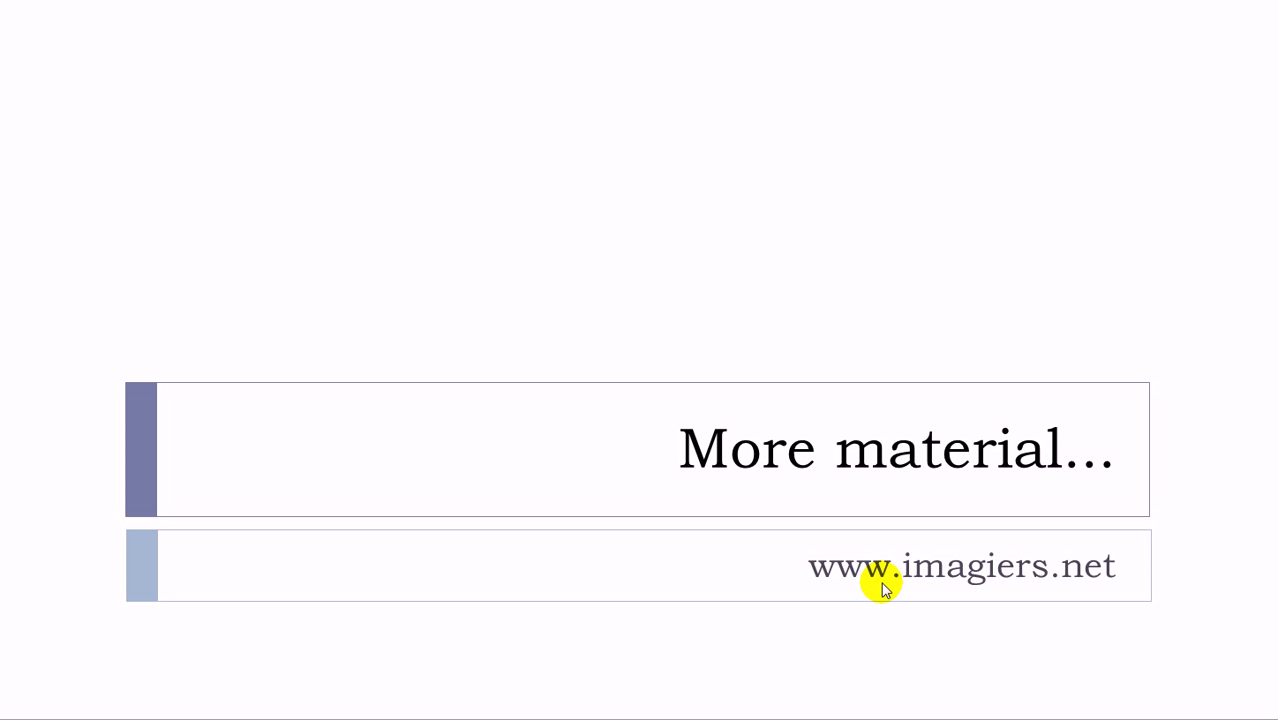